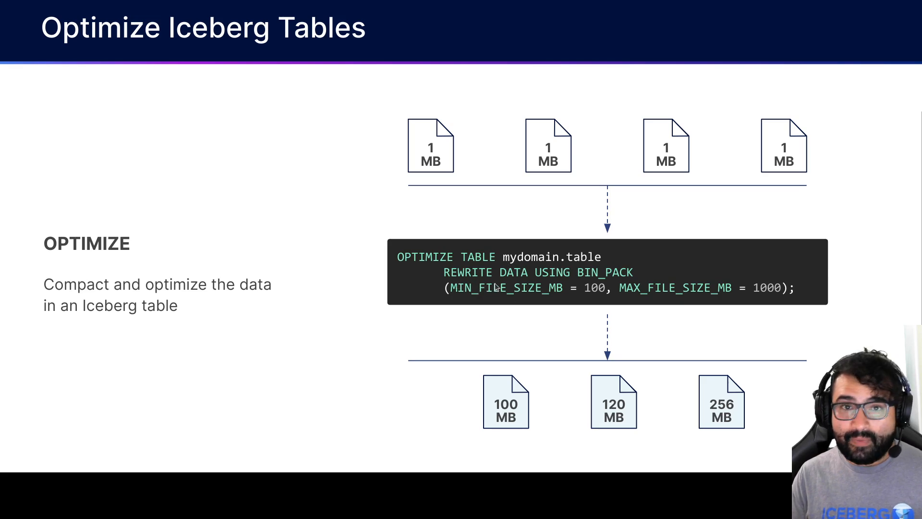
mouse_move(610, 281)
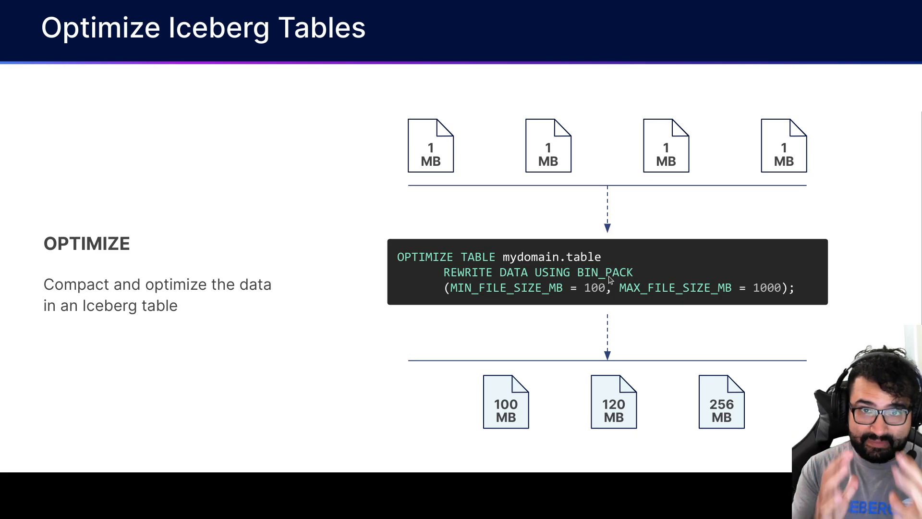
mouse_move(602, 297)
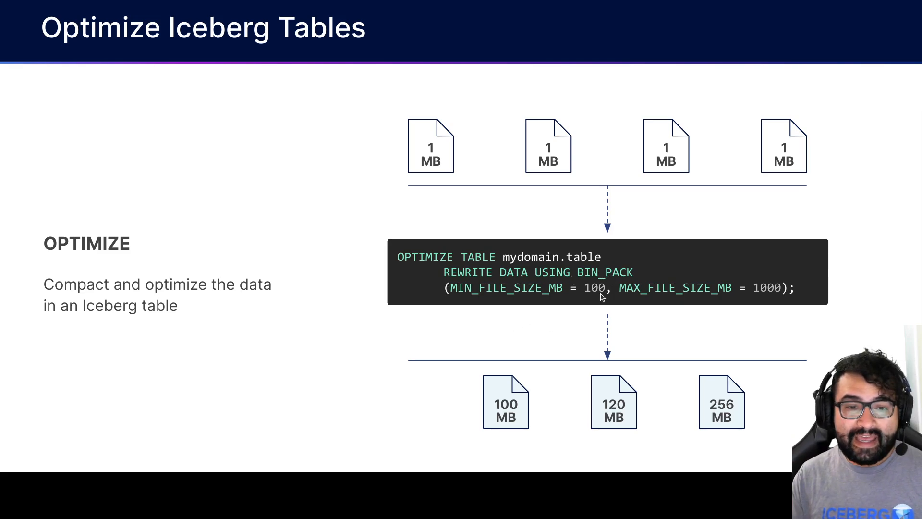
mouse_move(708, 304)
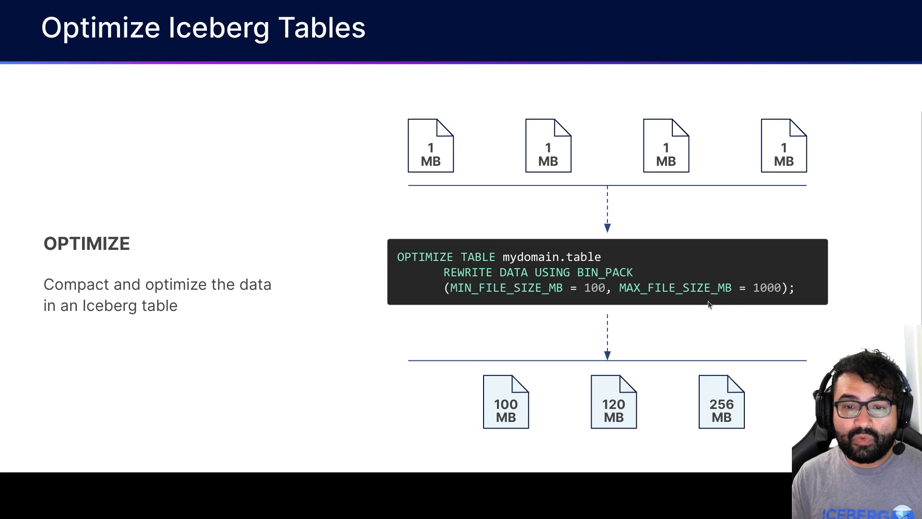
mouse_move(684, 295)
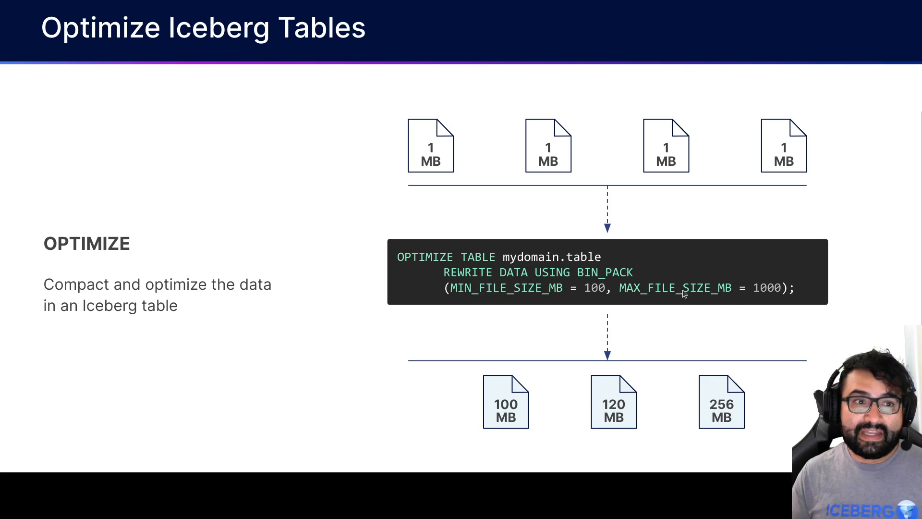